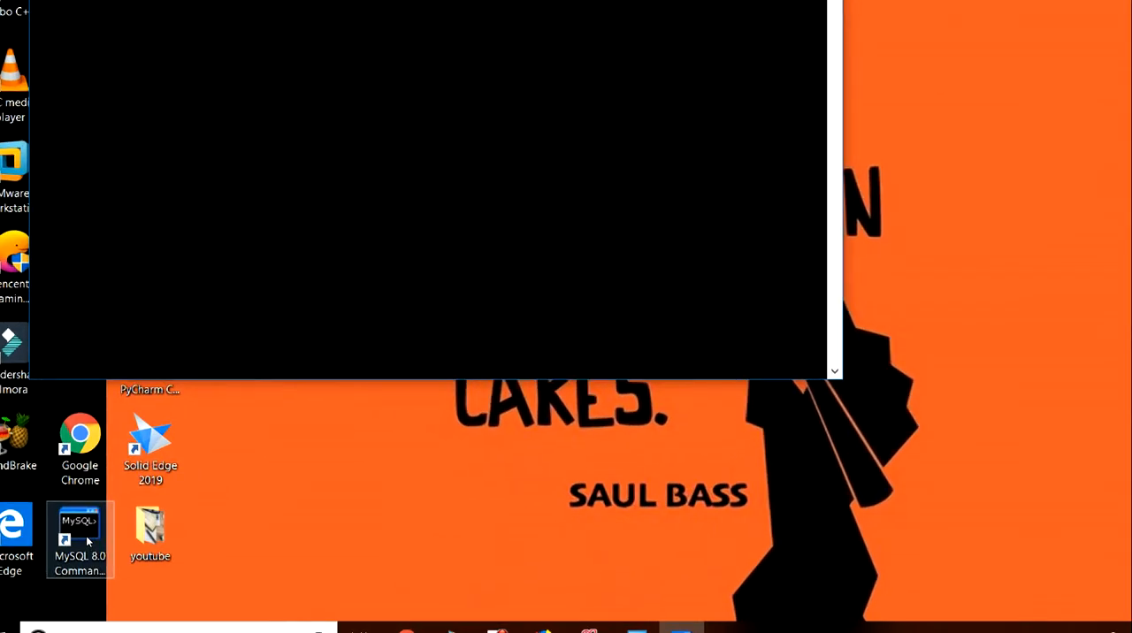
- Launch the MySQL command line client and log in with the root password
{"action": "double_click", "coordinate": [80, 540]}
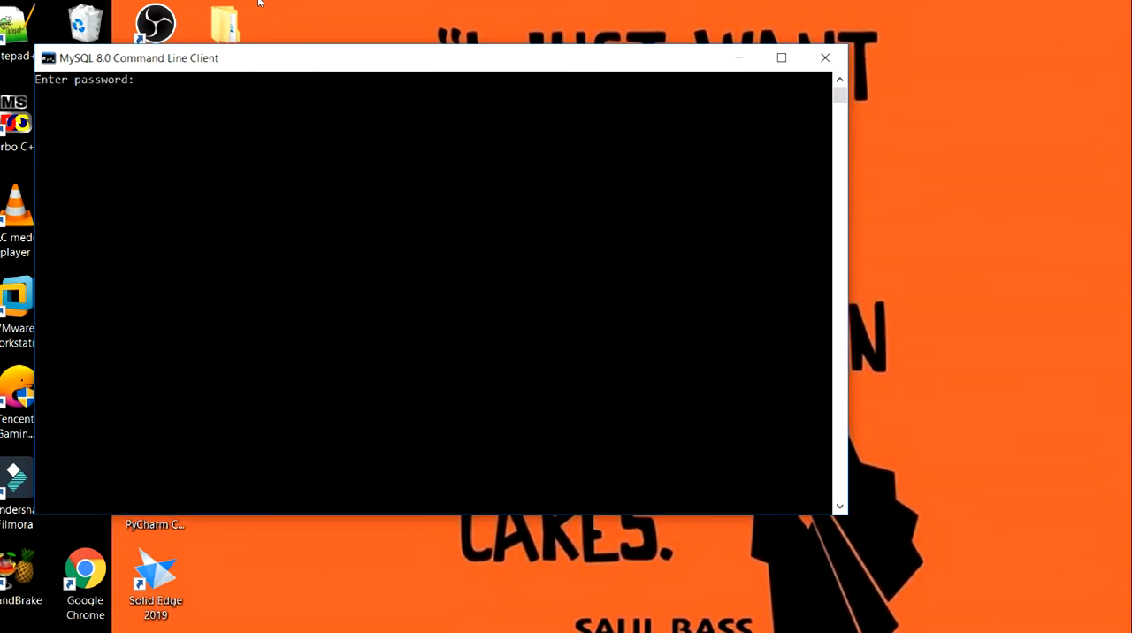
{"action": "type", "text": "*"}
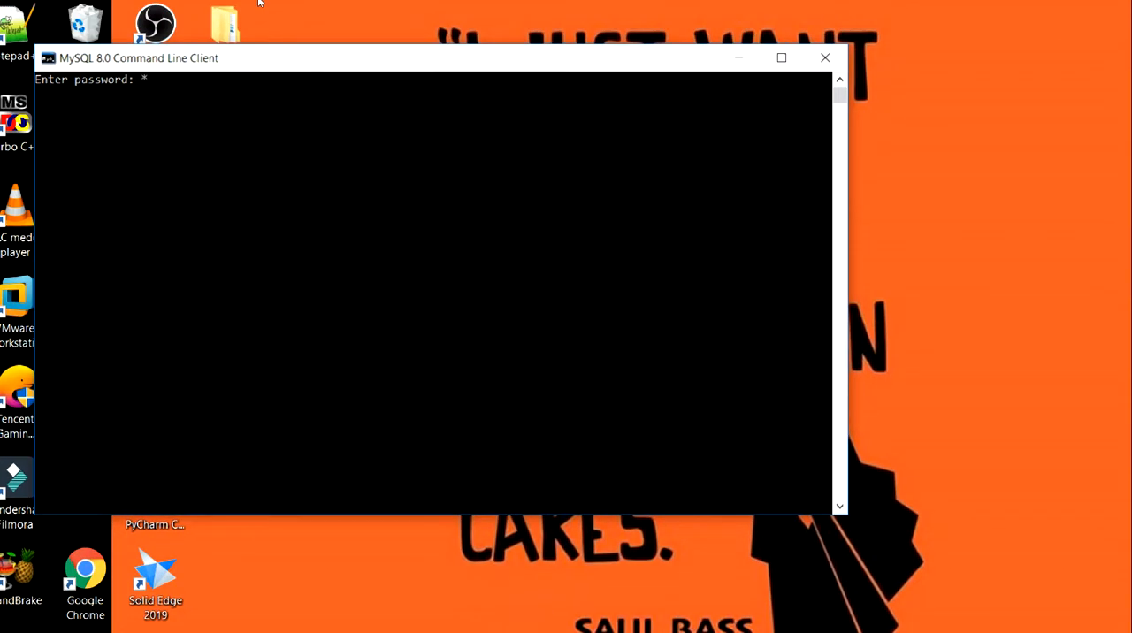
{"action": "type", "text": "****"}
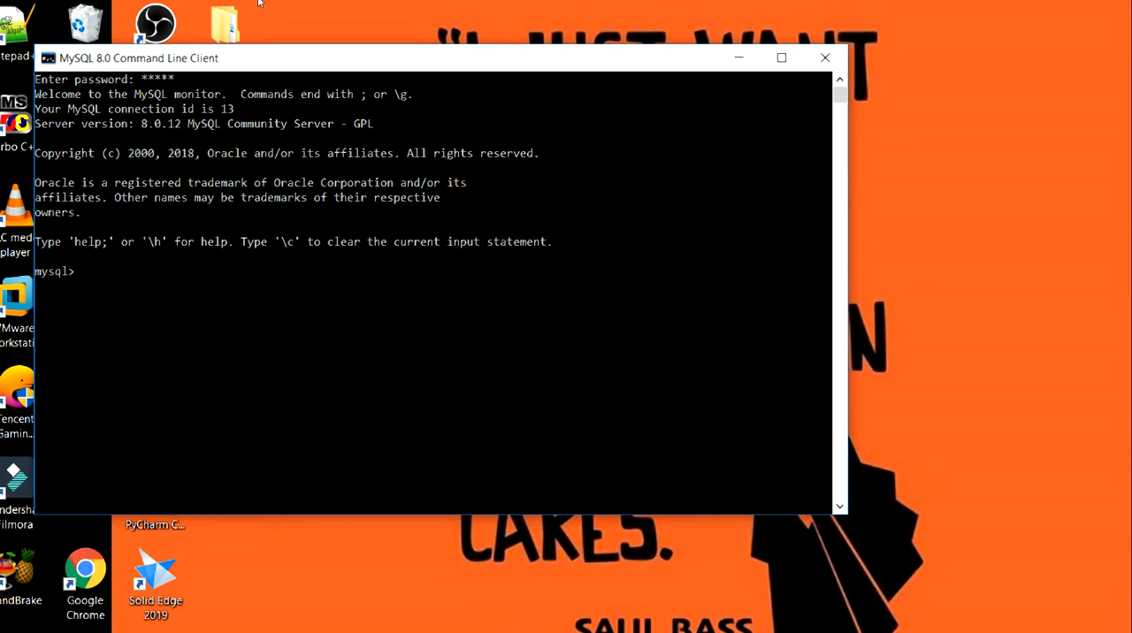
- Run 'create database firstdb;' and get the Query OK confirmation
{"action": "type", "text": "create"}
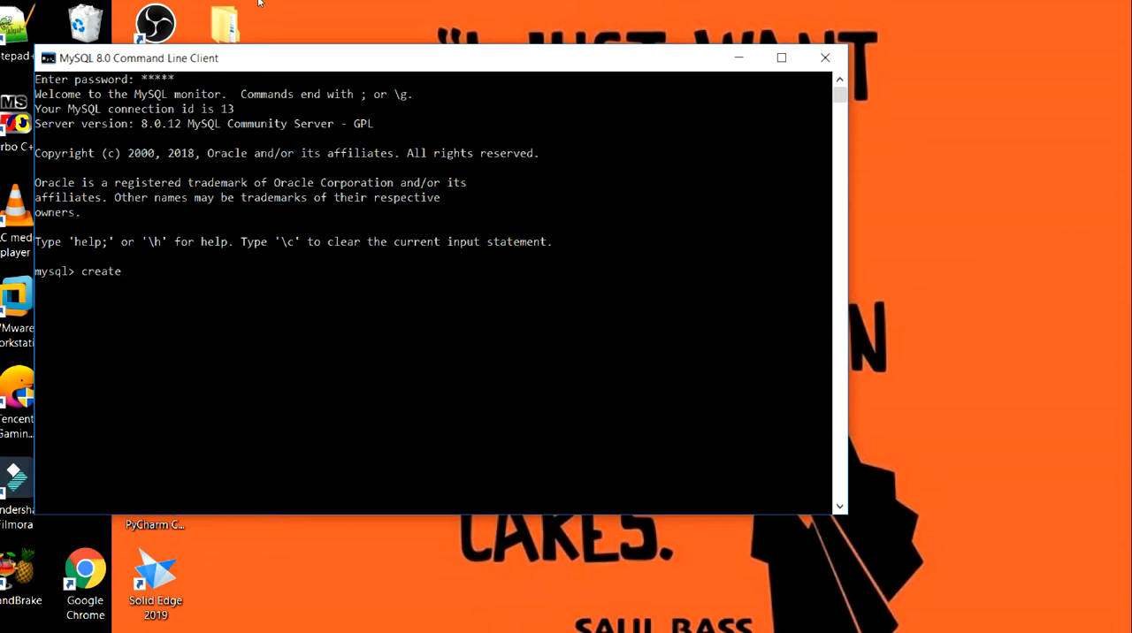
{"action": "type", "text": "data"}
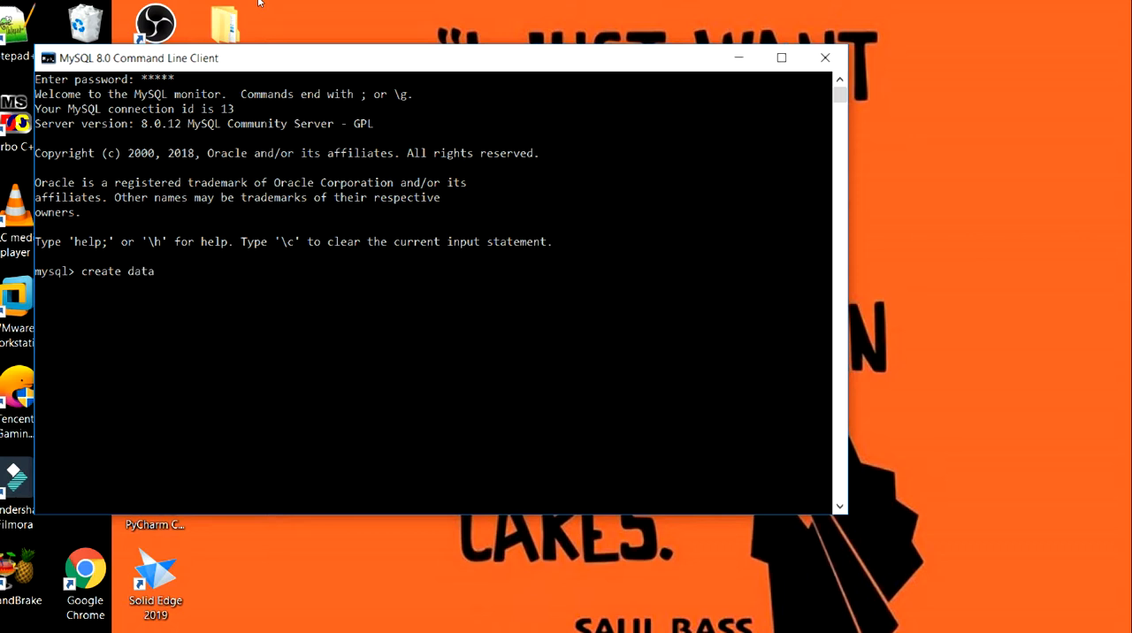
{"action": "type", "text": "base"}
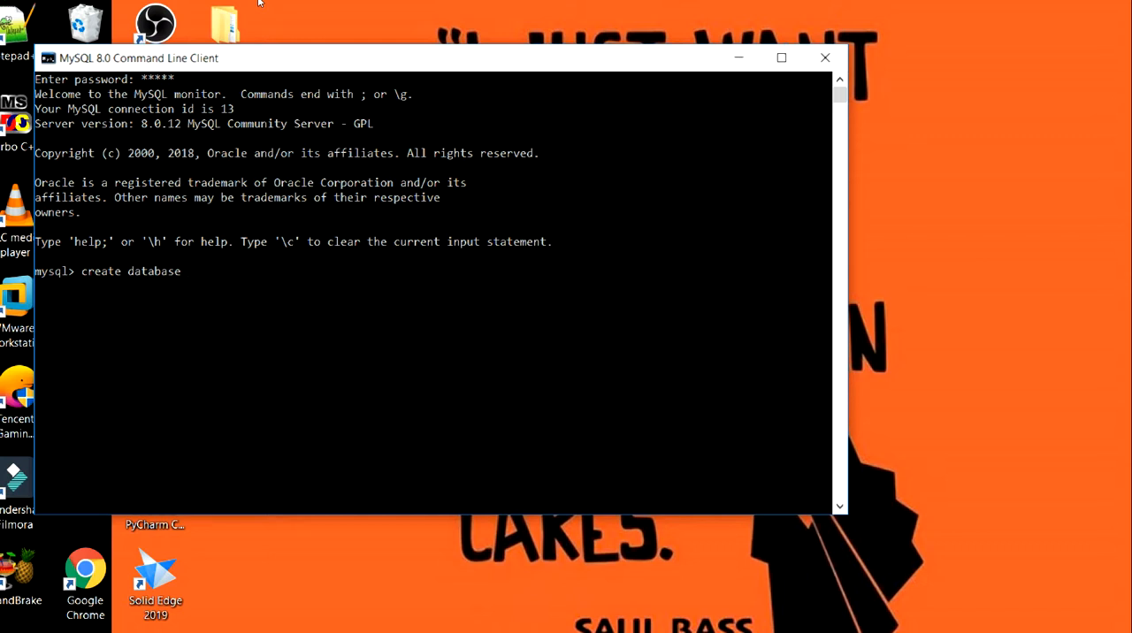
{"action": "type", "text": "fi"}
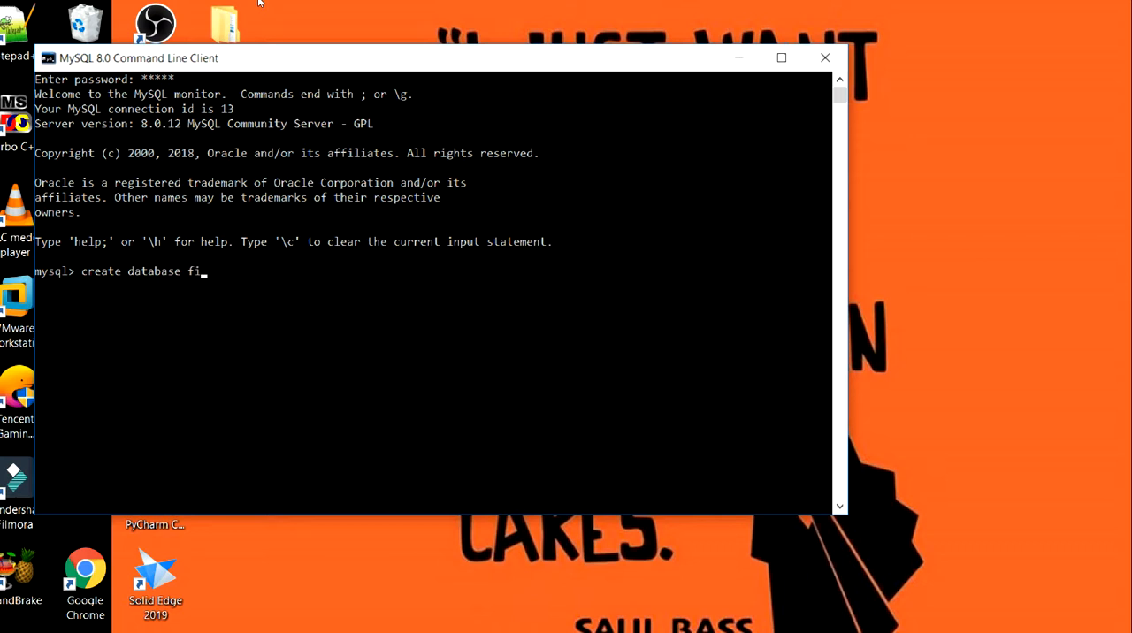
{"action": "type", "text": "rst"}
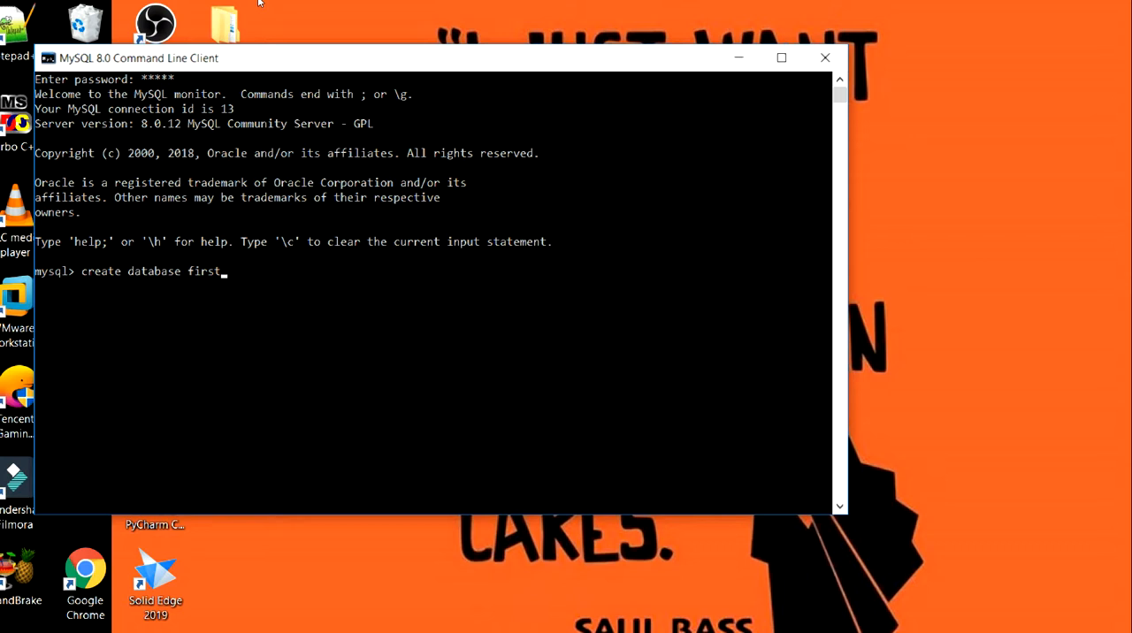
{"action": "type", "text": "db"}
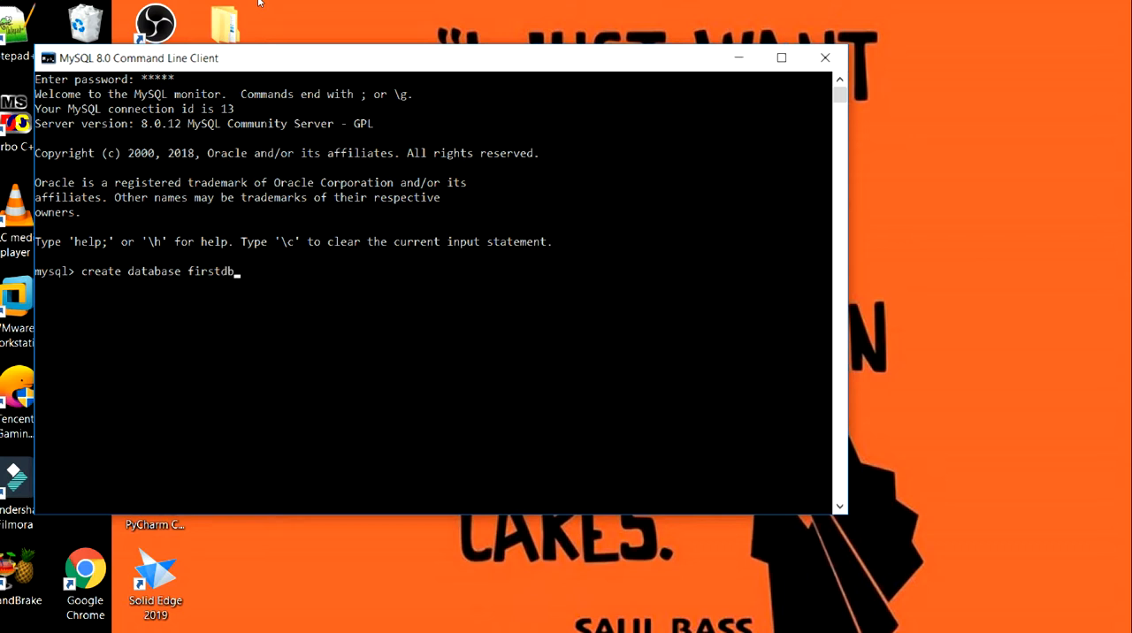
{"action": "type", "text": ";"}
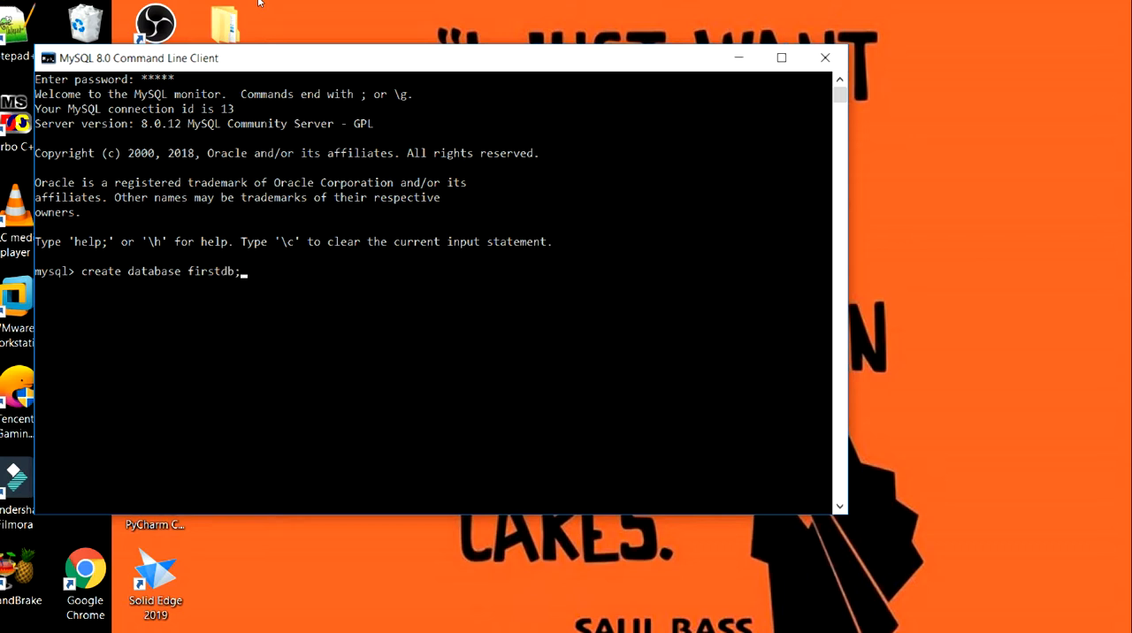
{"action": "key", "text": "enter"}
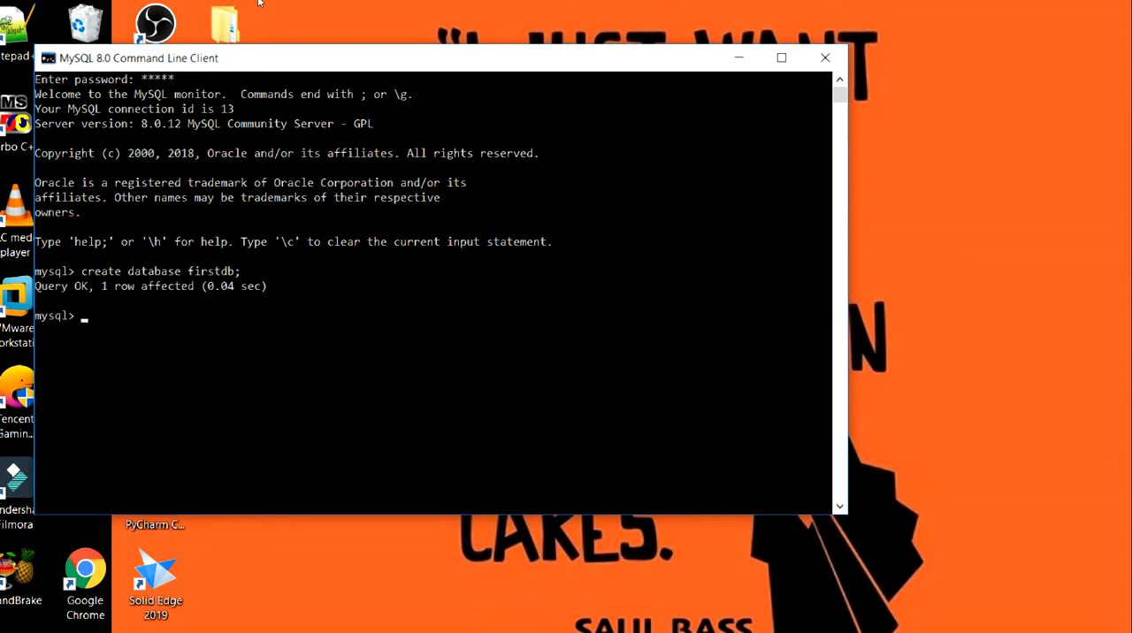
{"action": "mouse_move", "coordinate": [262, 9]}
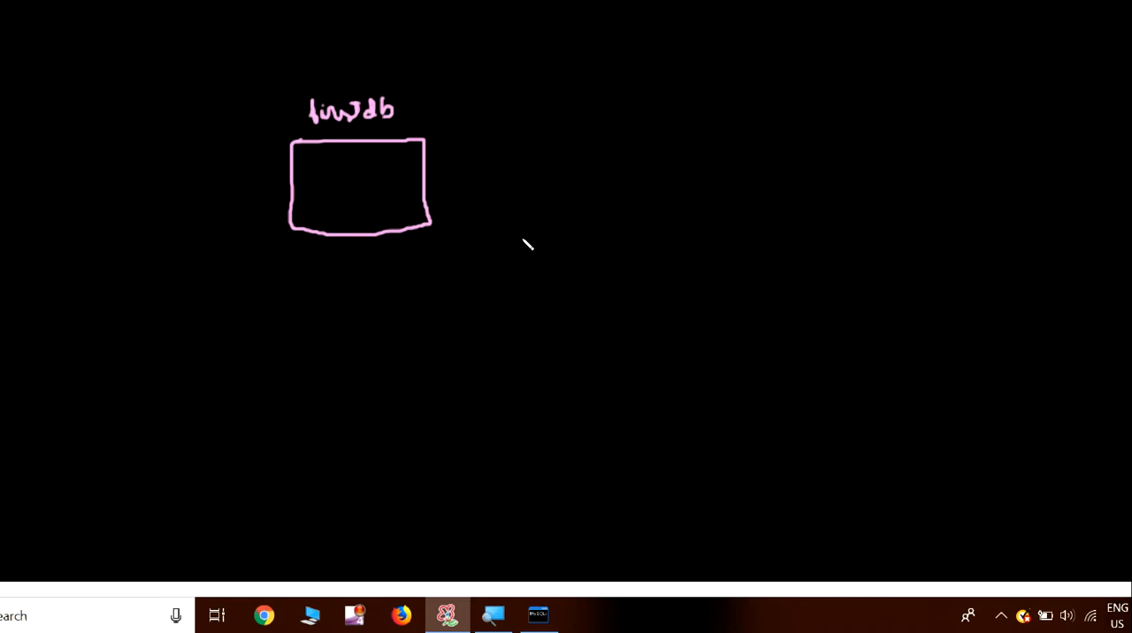
- Draw a stick figure beside the firstdb box, then return to the MySQL console
{"action": "left_click_drag", "start_coordinate": [486, 132], "coordinate": [491, 163]}
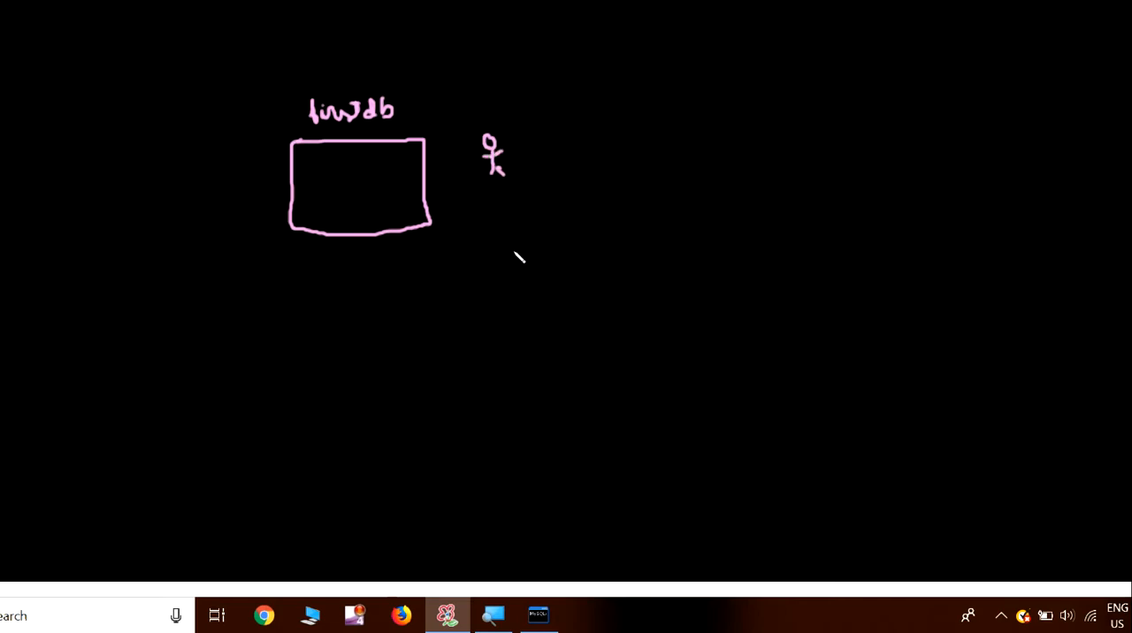
{"action": "mouse_move", "coordinate": [463, 269]}
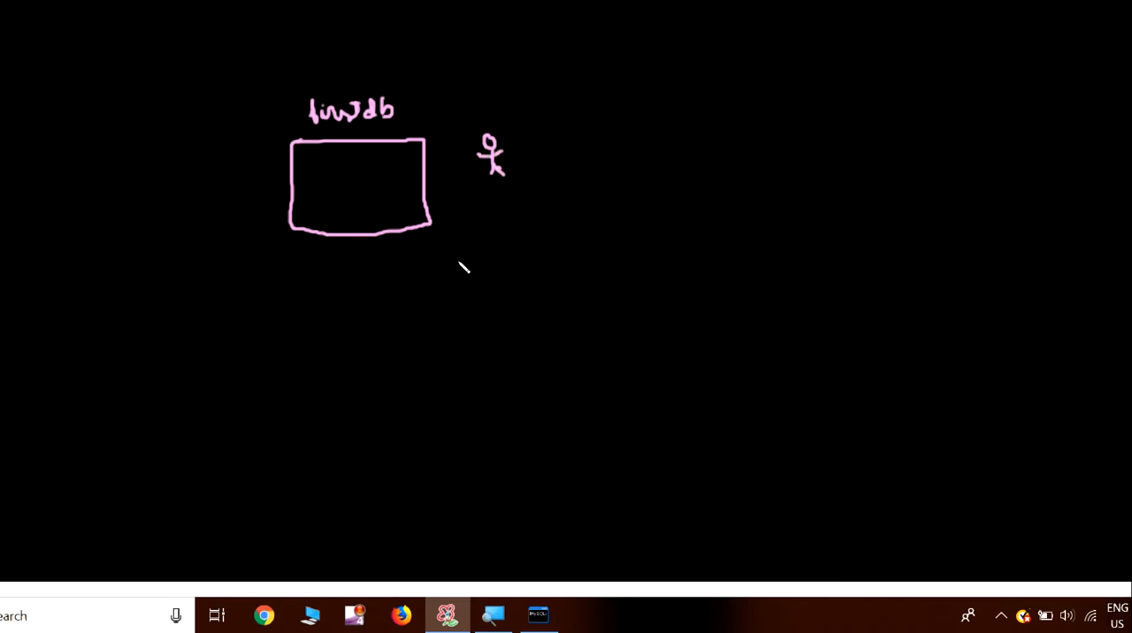
{"action": "mouse_move", "coordinate": [449, 282]}
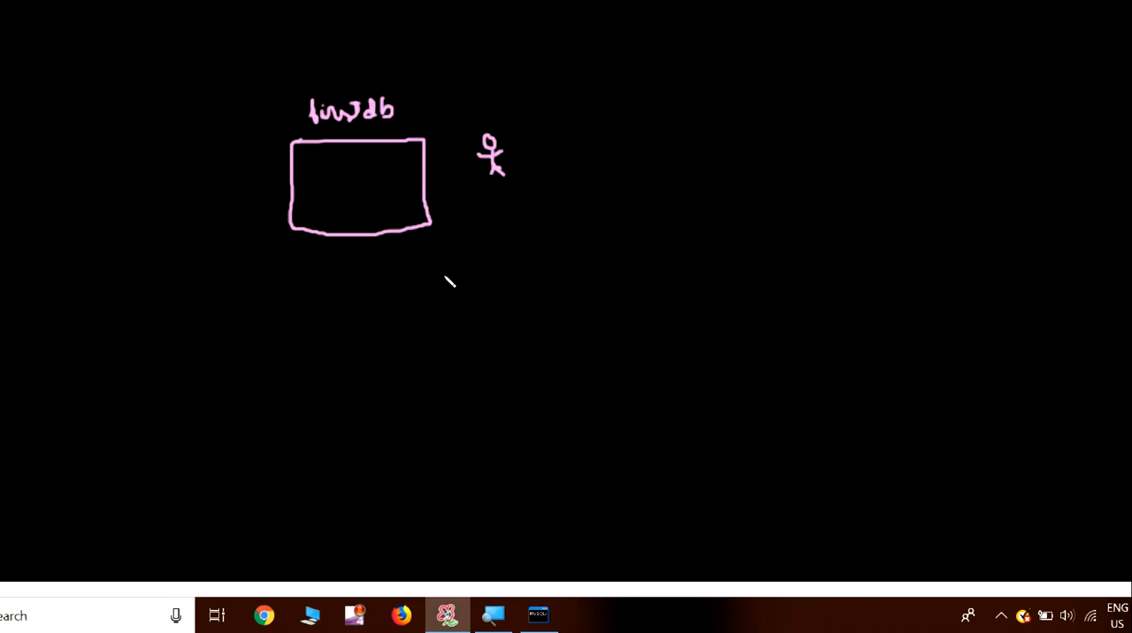
{"action": "mouse_move", "coordinate": [457, 290]}
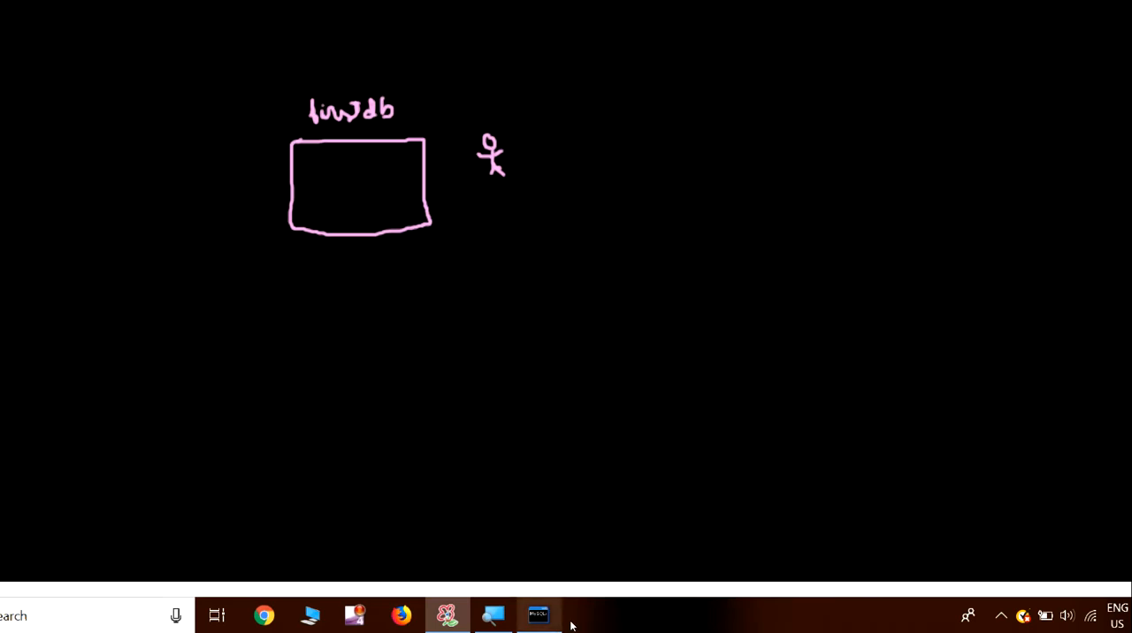
{"action": "left_click", "coordinate": [537, 616]}
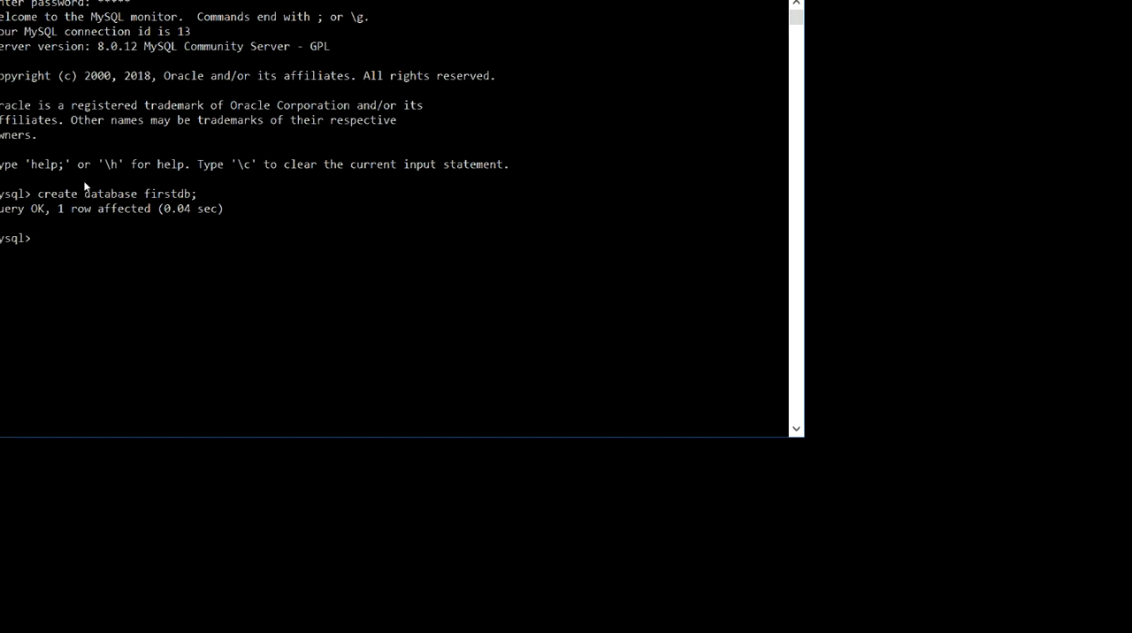
{"action": "mouse_move", "coordinate": [53, 147]}
{"action": "type", "text": "use"}
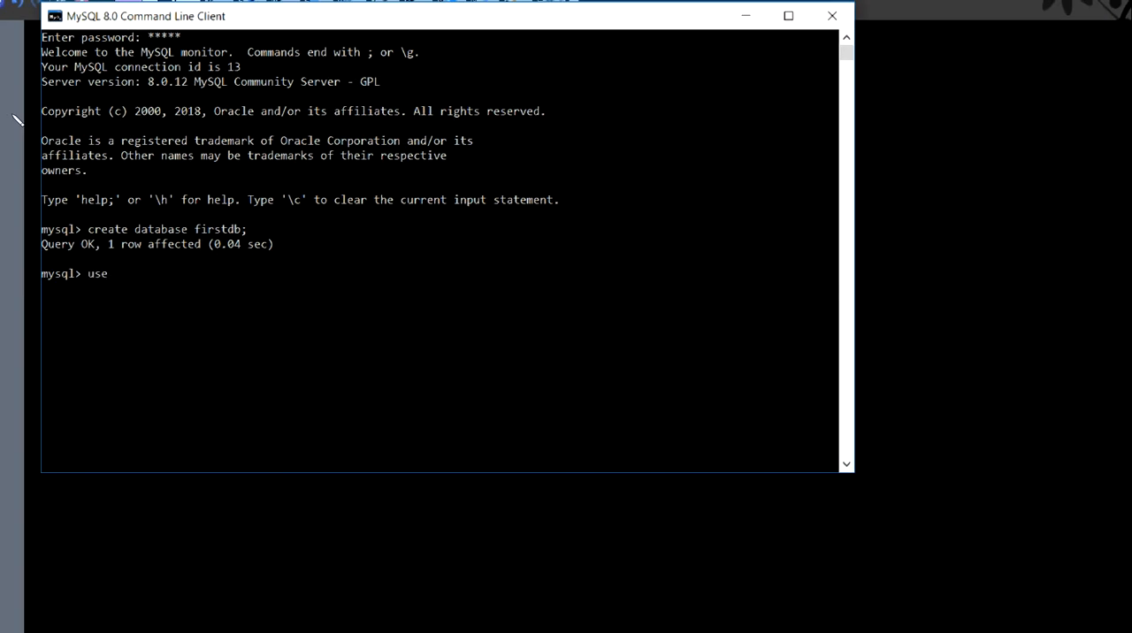
- Enter 'use firstdb;' to select the firstdb database
{"action": "type", "text": "fir"}
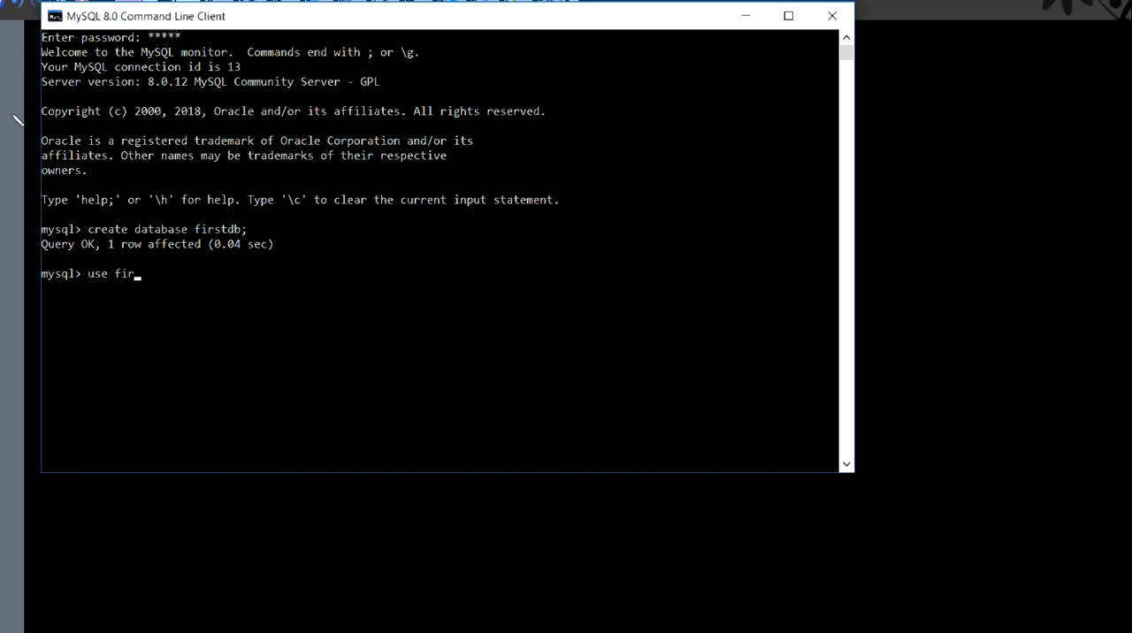
{"action": "type", "text": "stdb;"}
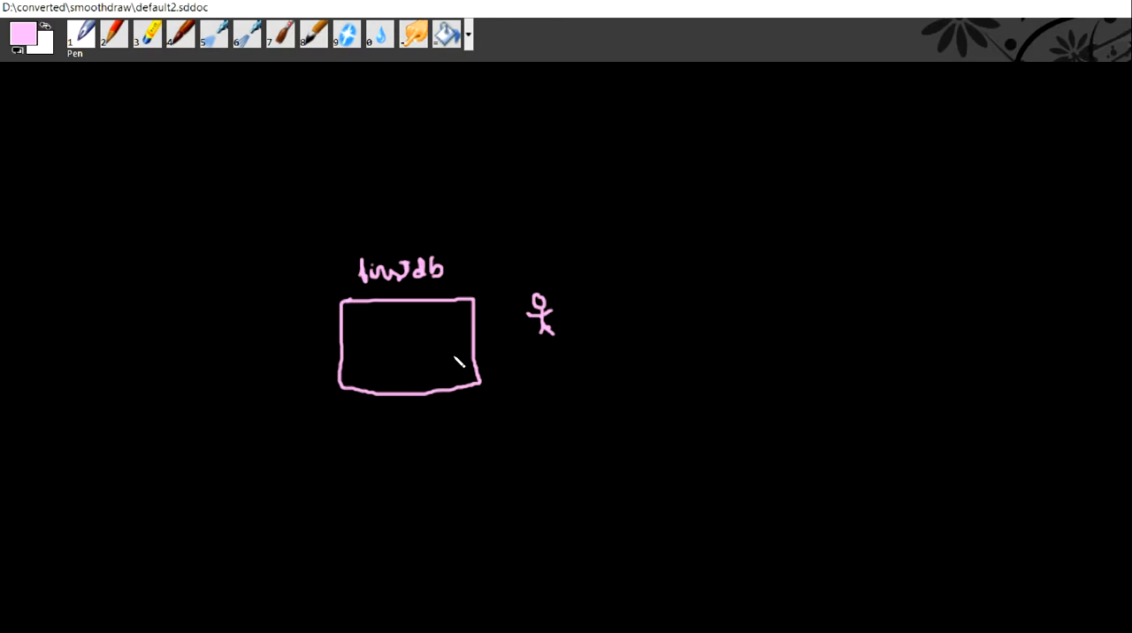
- Sketch a small stick figure inside the firstdb box and begin a handwritten label above
{"action": "left_click", "coordinate": [449, 329]}
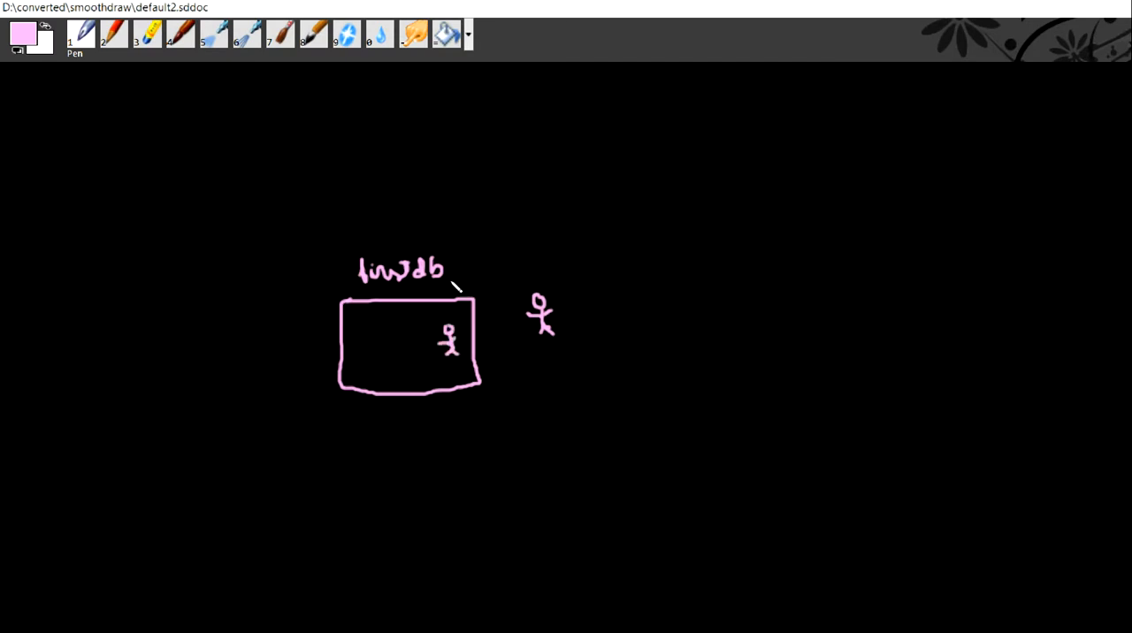
{"action": "mouse_move", "coordinate": [522, 187]}
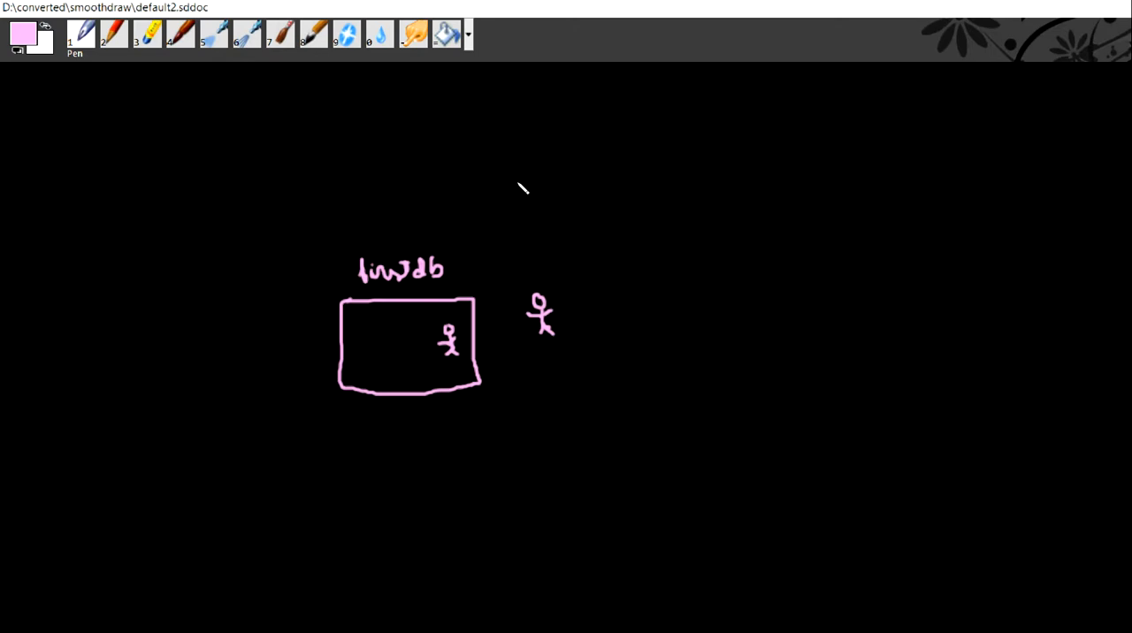
{"action": "left_click_drag", "start_coordinate": [542, 180], "coordinate": [594, 180]}
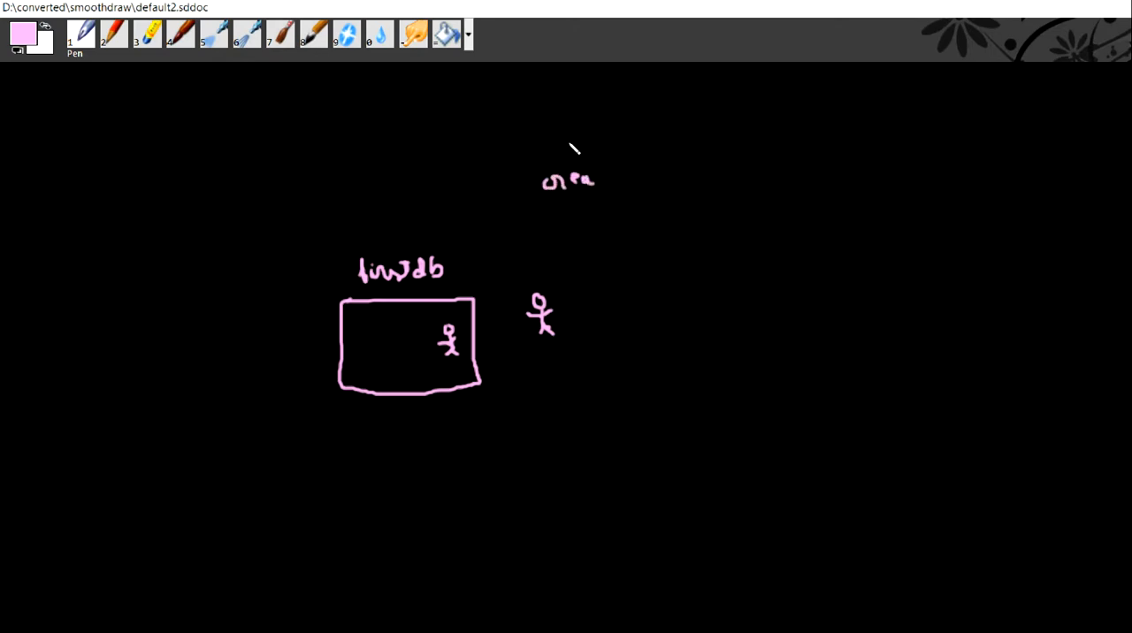